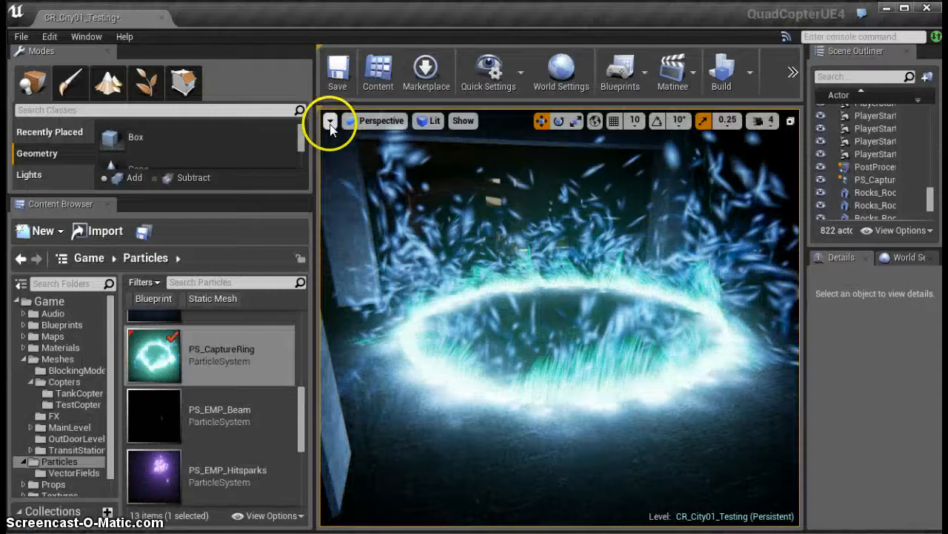
Bring up the High Resolution Screenshot tool and raise its Size Multiplier to 3.0.
click(329, 122)
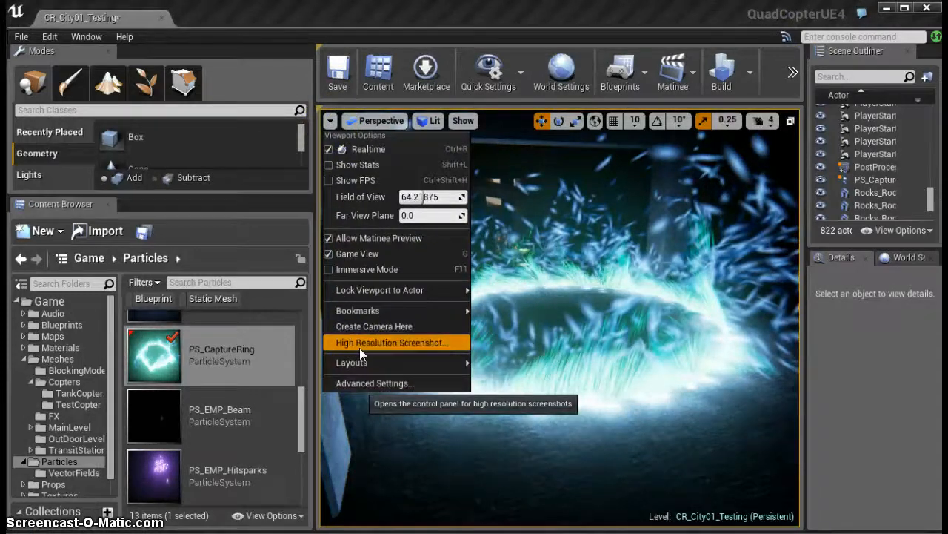
click(391, 342)
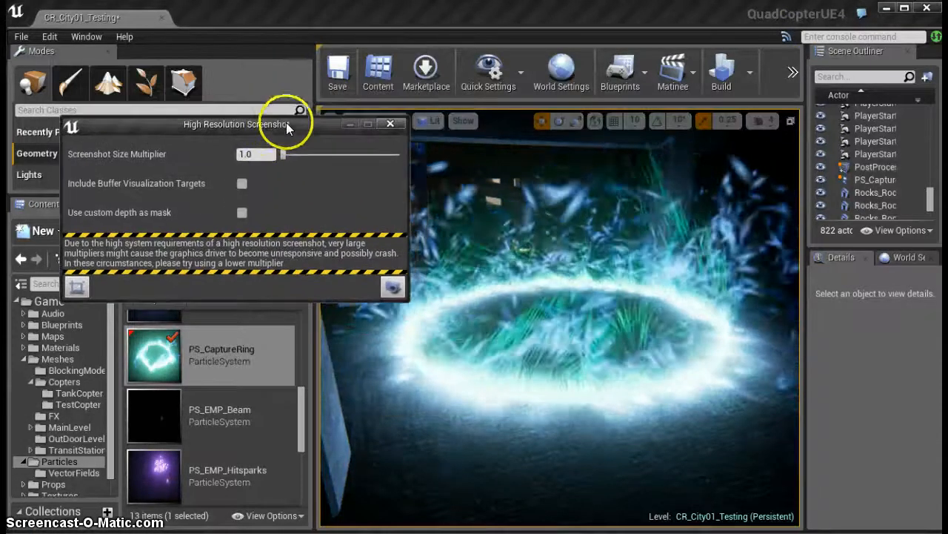
drag(285, 154, 317, 155)
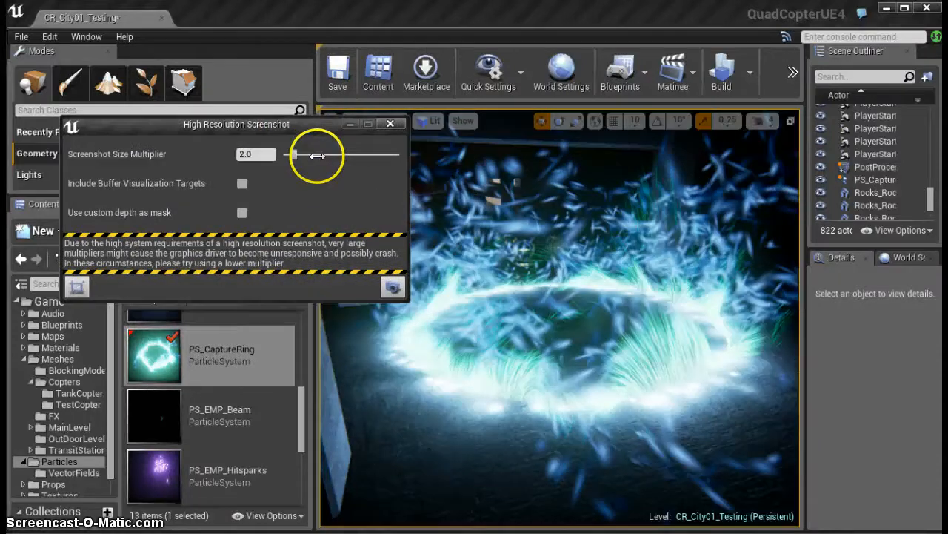
drag(290, 154, 309, 154)
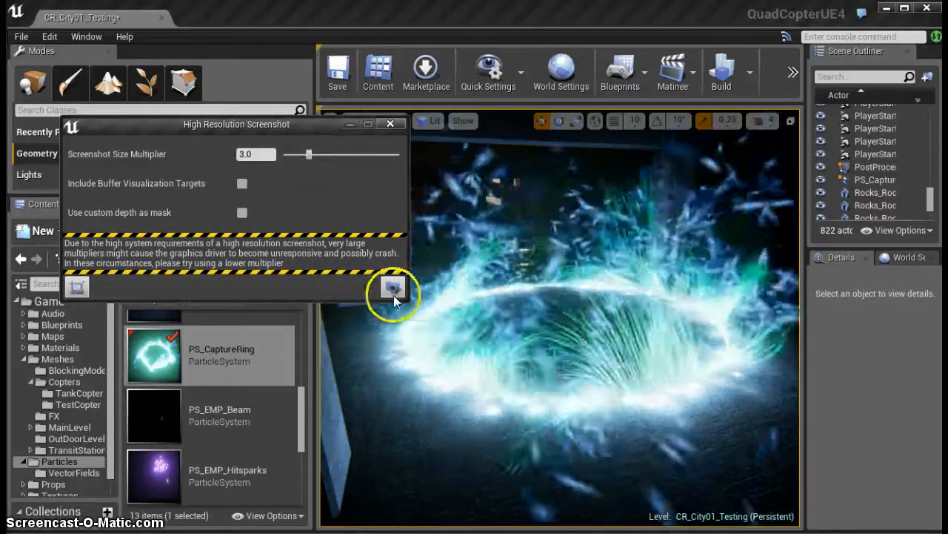
Define the capture region in the viewport and take the 3x screenshot of the particle ring.
click(393, 289)
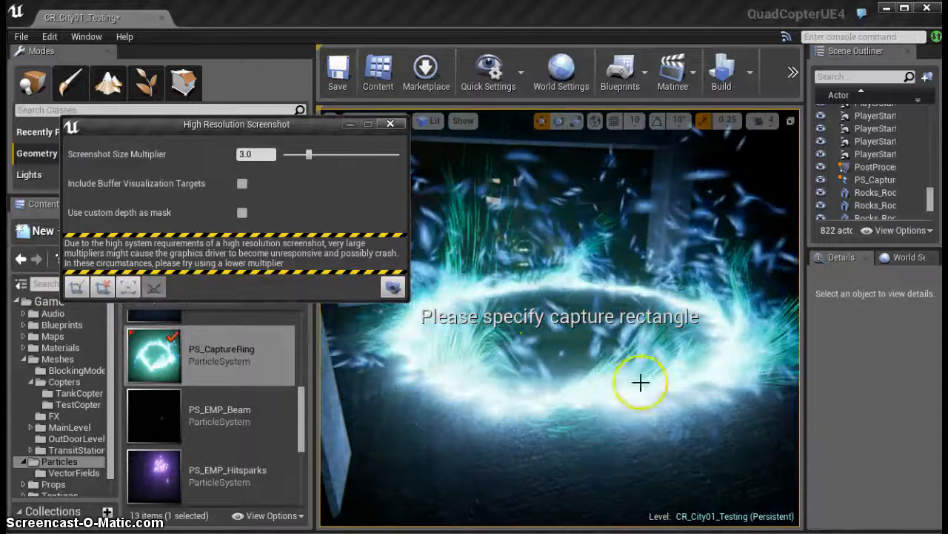
click(391, 124)
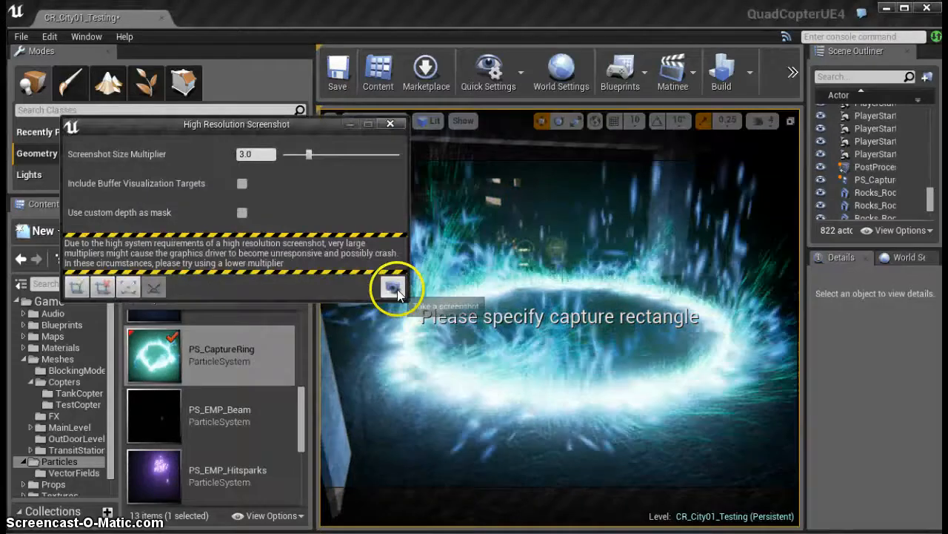
click(394, 287)
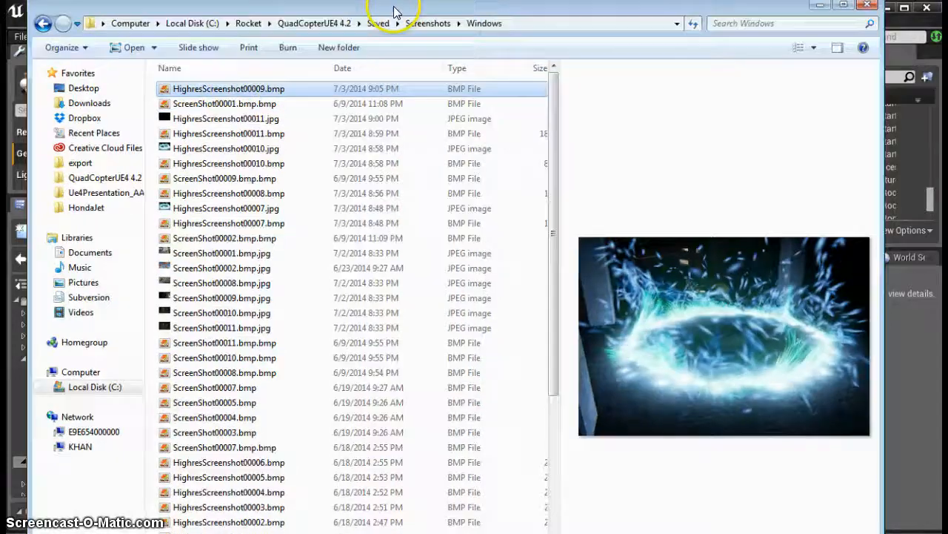
Scroll the Screenshots folder to HighresScreenshot00009.bmp (about 2016x1398 px, ~8 MB).
scroll(down, 3)
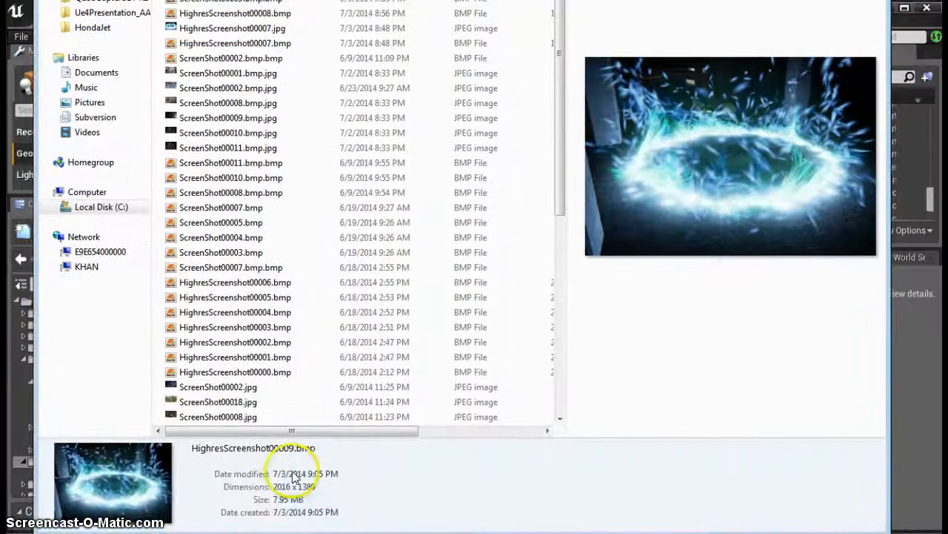